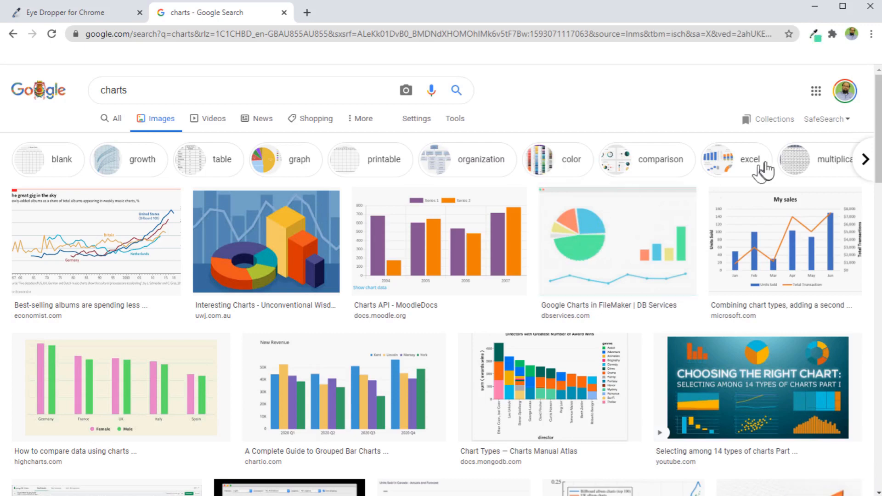
Open the Eye Dropper popup over the Google Images "charts" results to show its palette
click(815, 33)
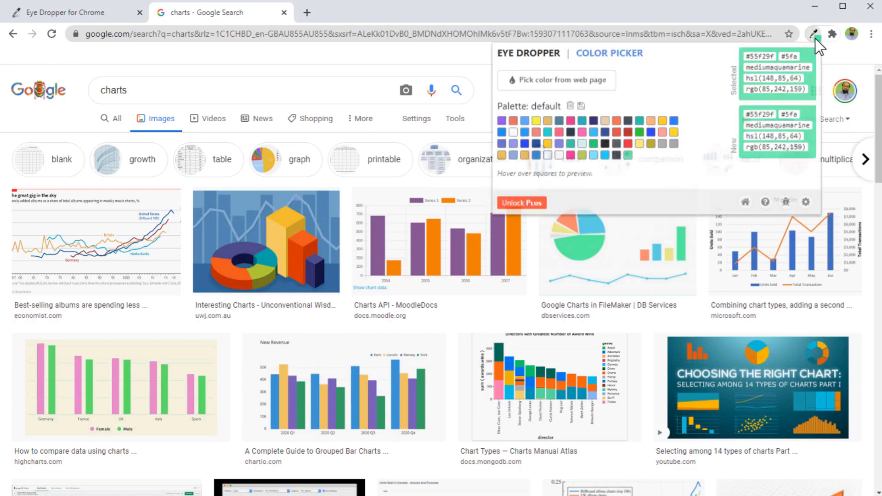